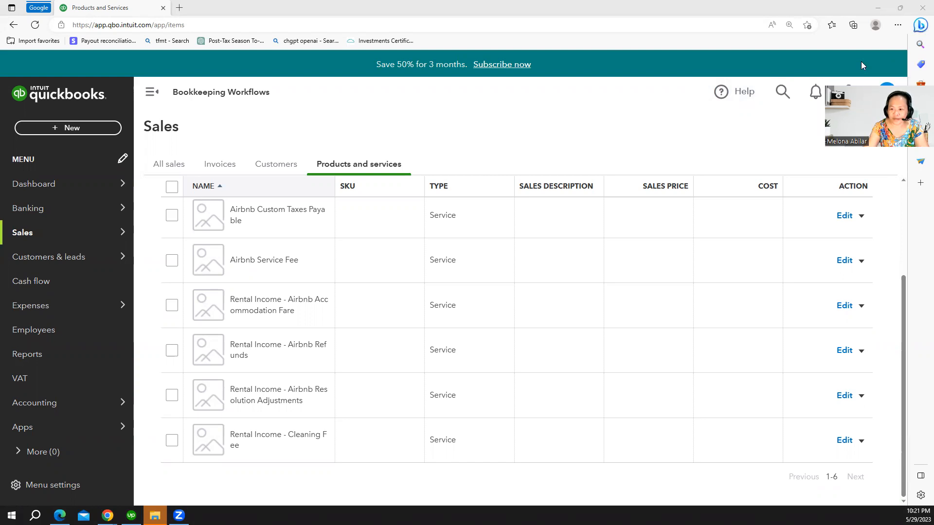
mouse_move(579, 169)
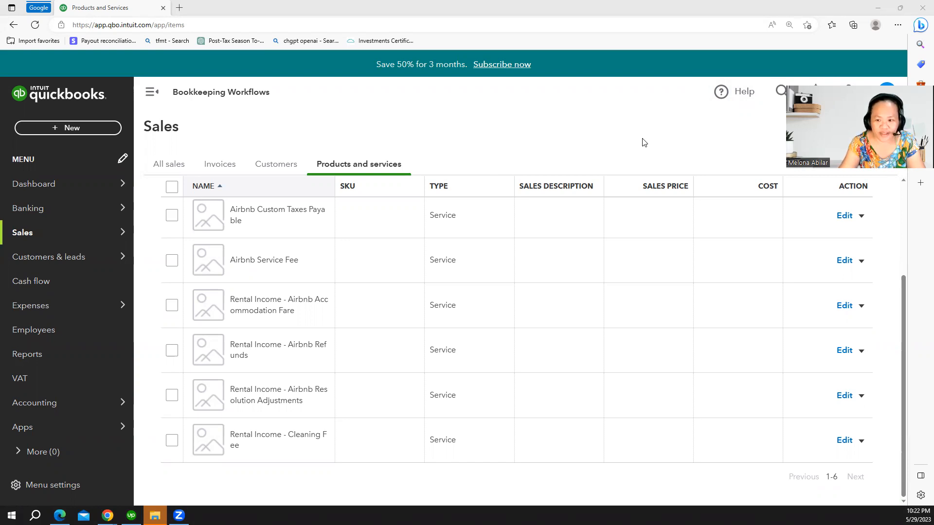
mouse_move(468, 424)
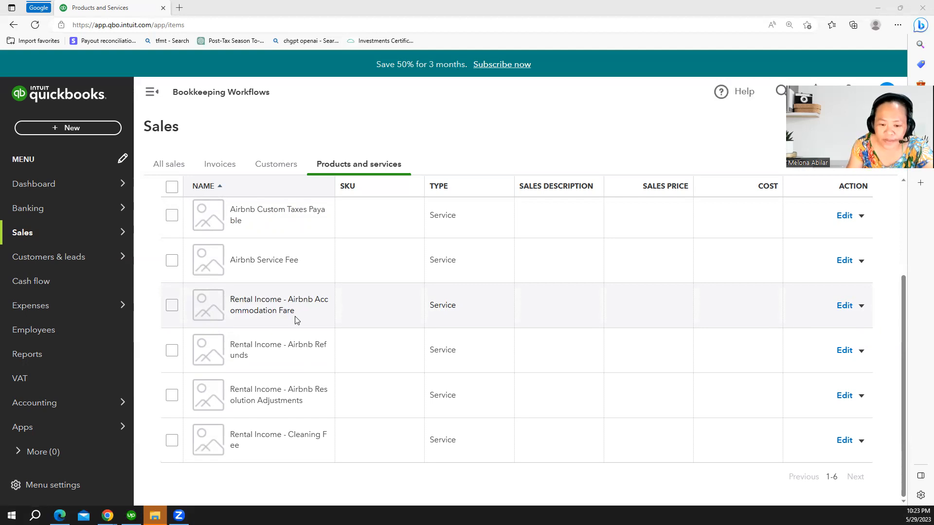
mouse_move(439, 304)
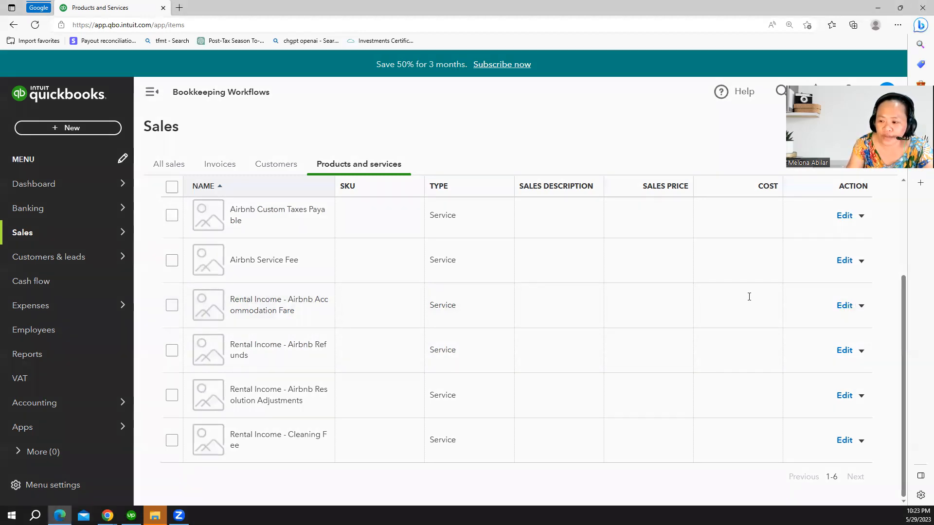
- Open Rental Income - Airbnb Accommodation Fare and review its Airbnb Rental Income account
left_click(844, 305)
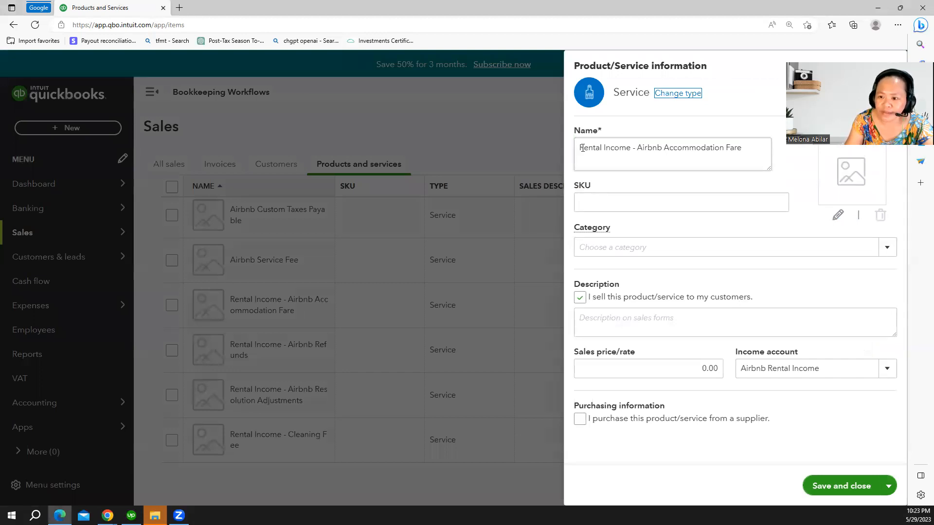
triple_click(660, 148)
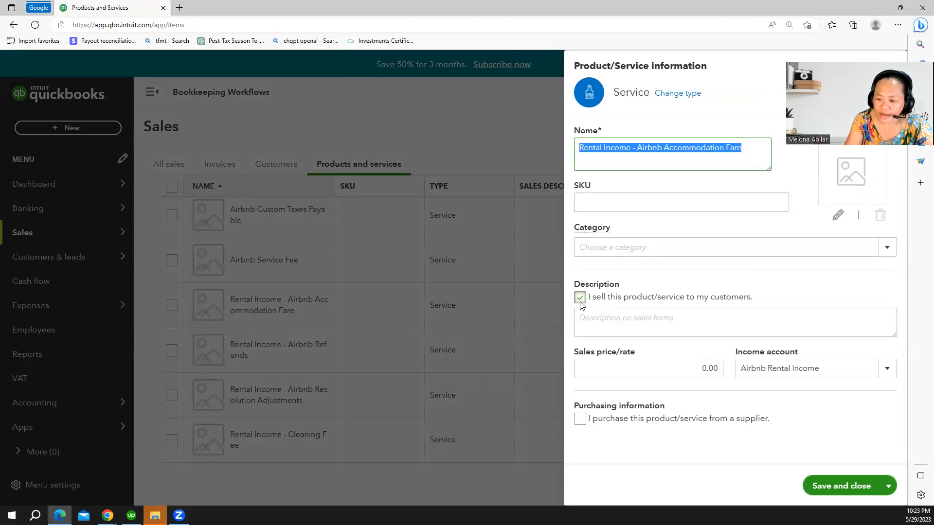
left_click(580, 298)
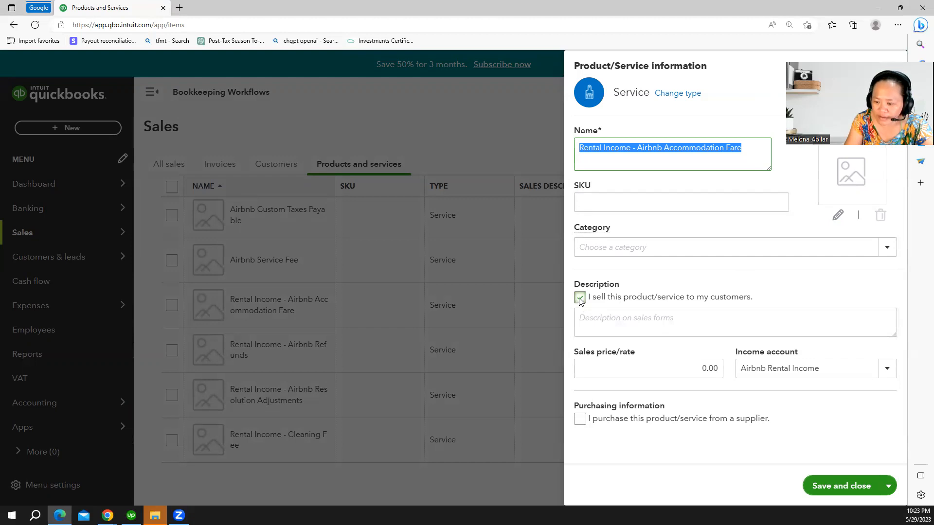
left_click(580, 297)
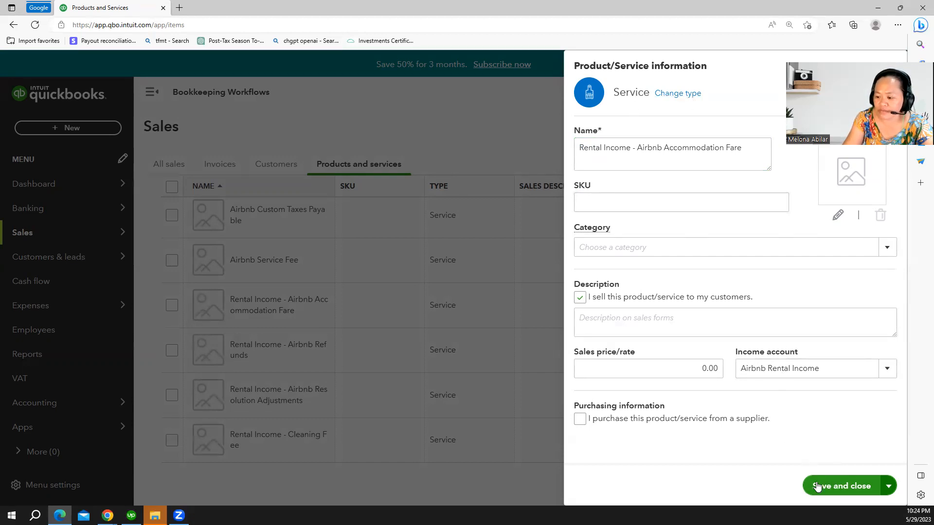
- Save and close the Accommodation Fare service form
left_click(843, 486)
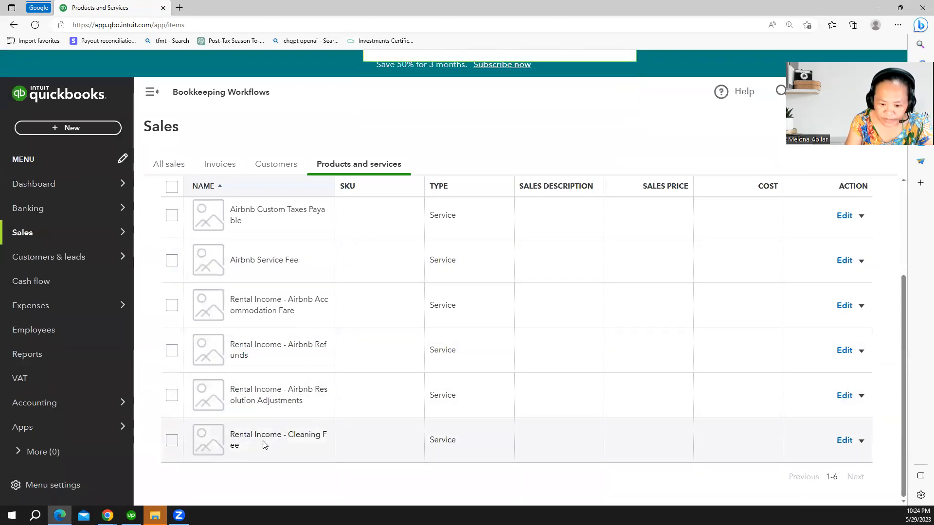
mouse_move(298, 448)
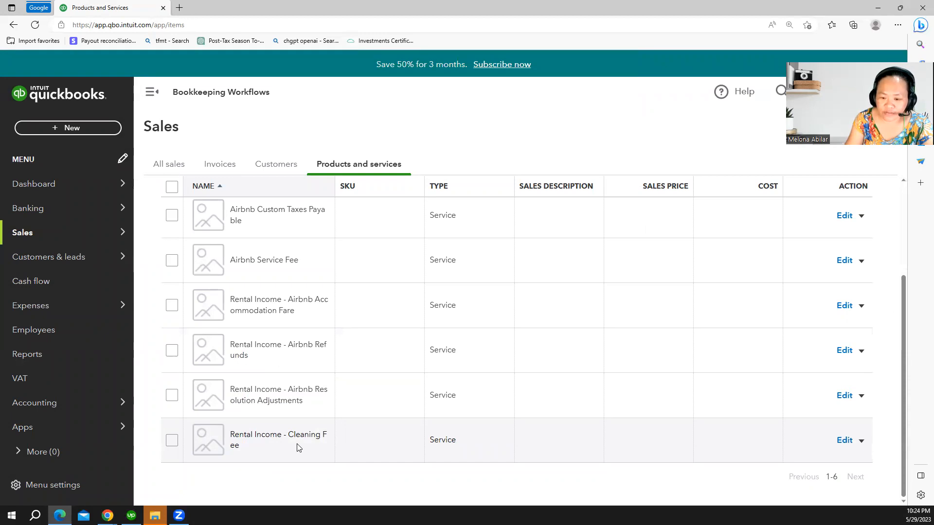
mouse_move(302, 450)
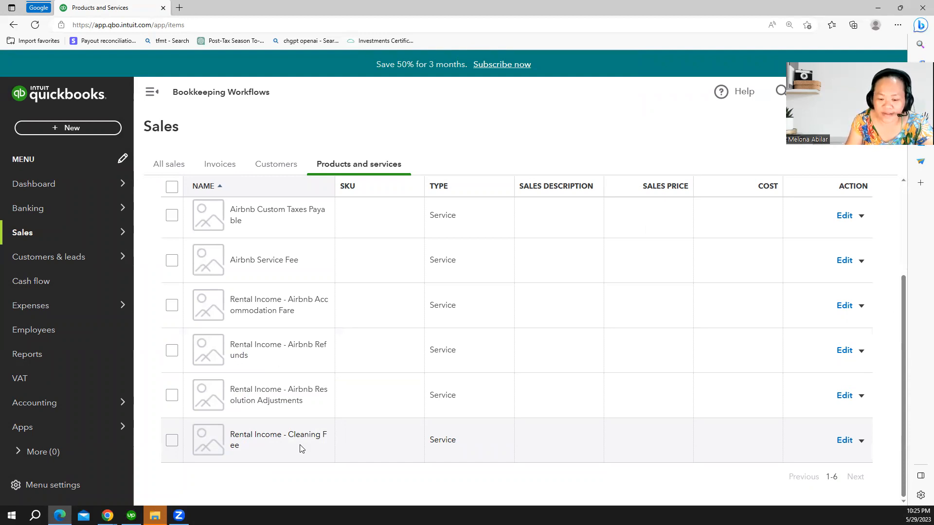
mouse_move(845, 441)
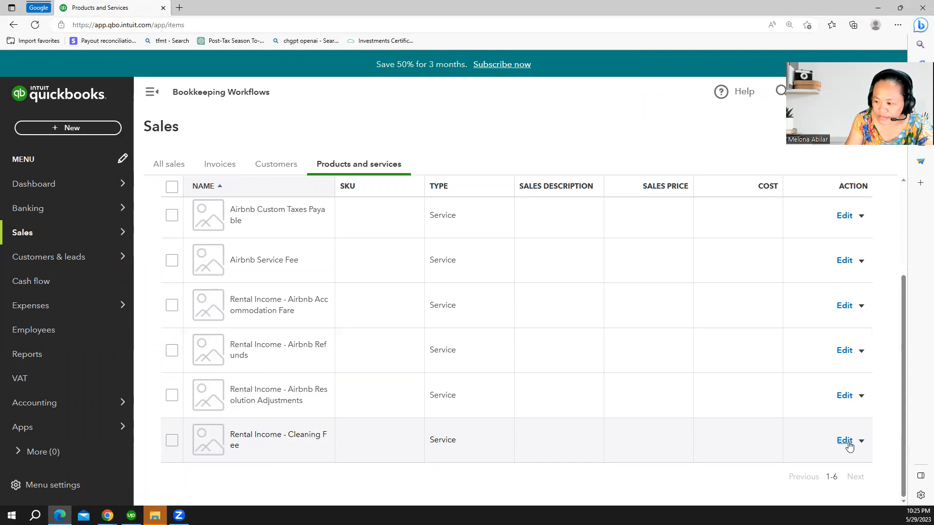
- Open the Rental Income - Cleaning Fee service form and select its name
left_click(843, 441)
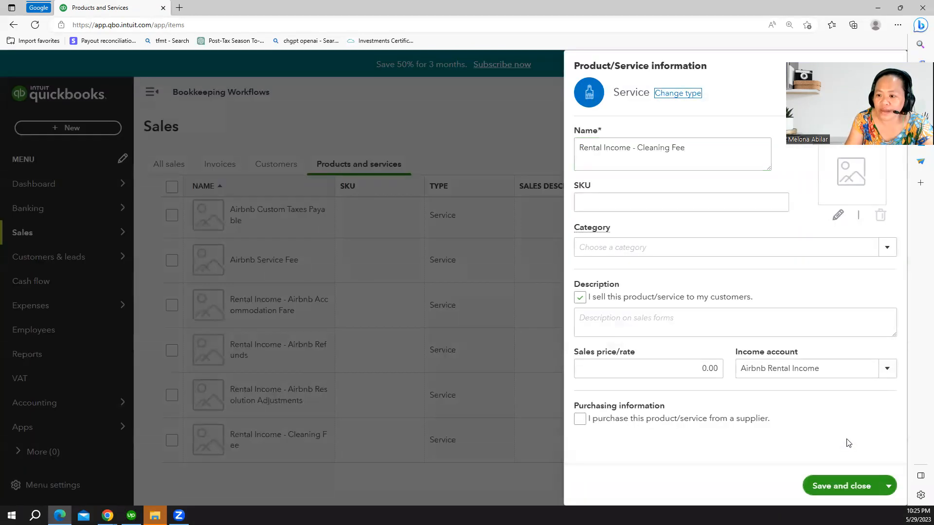
double_click(613, 147)
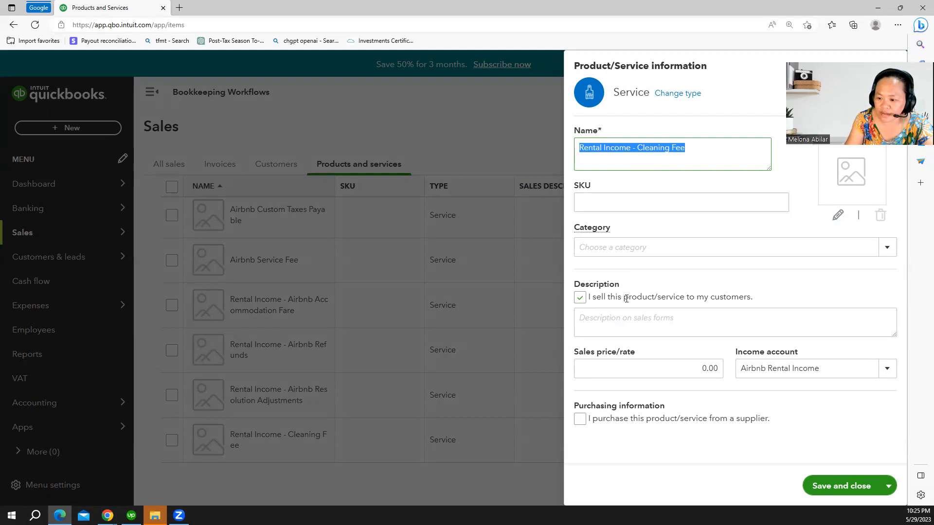
mouse_move(718, 357)
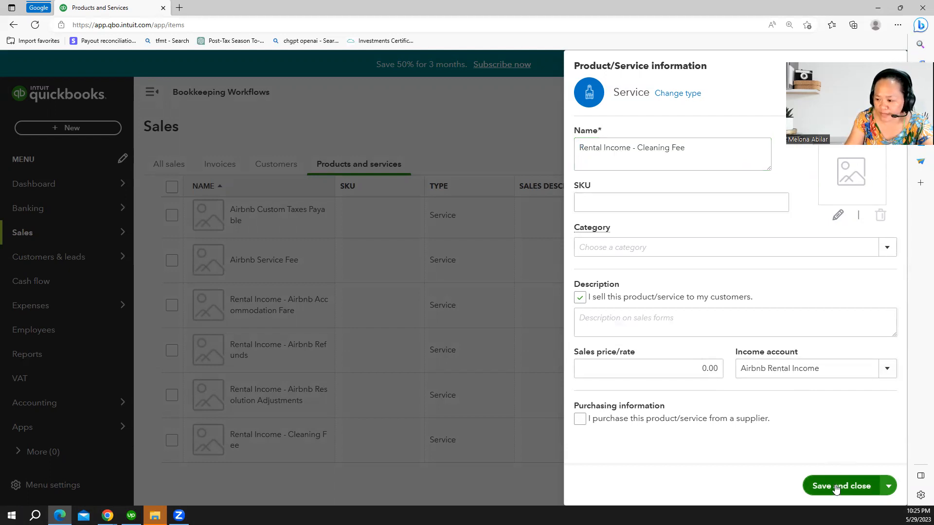
- Save and close the Rental Income - Cleaning Fee form
left_click(841, 485)
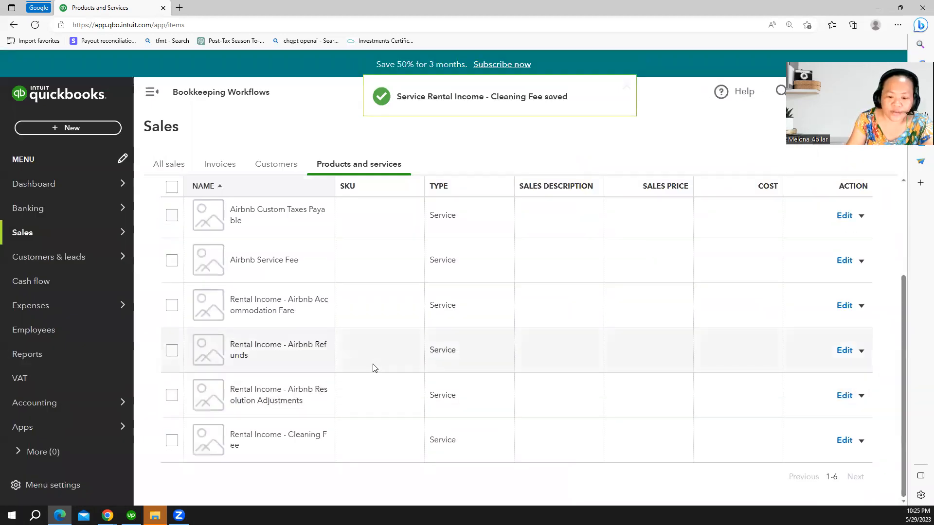
mouse_move(330, 385)
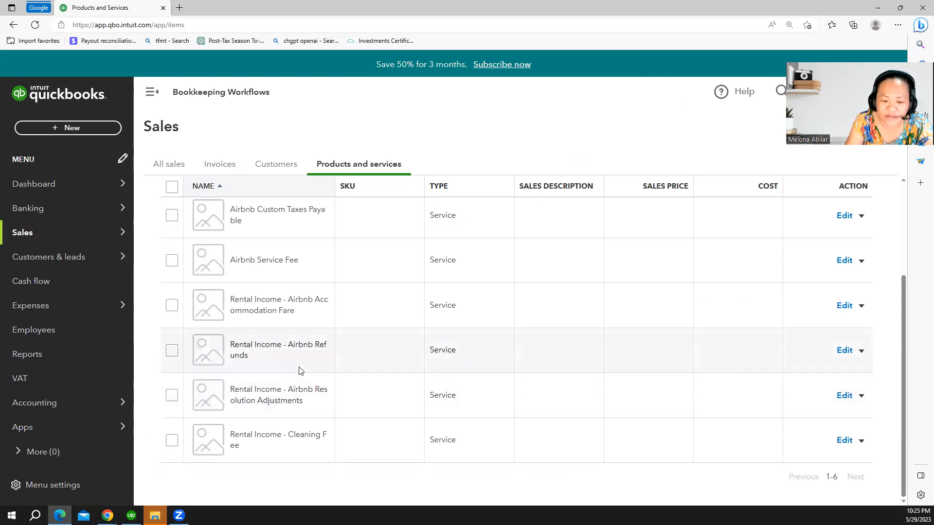
mouse_move(315, 358)
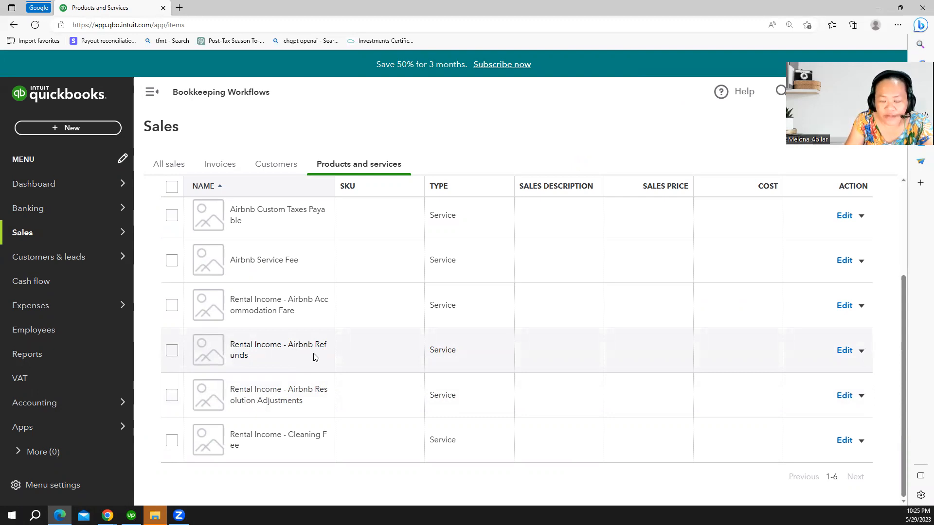
mouse_move(297, 362)
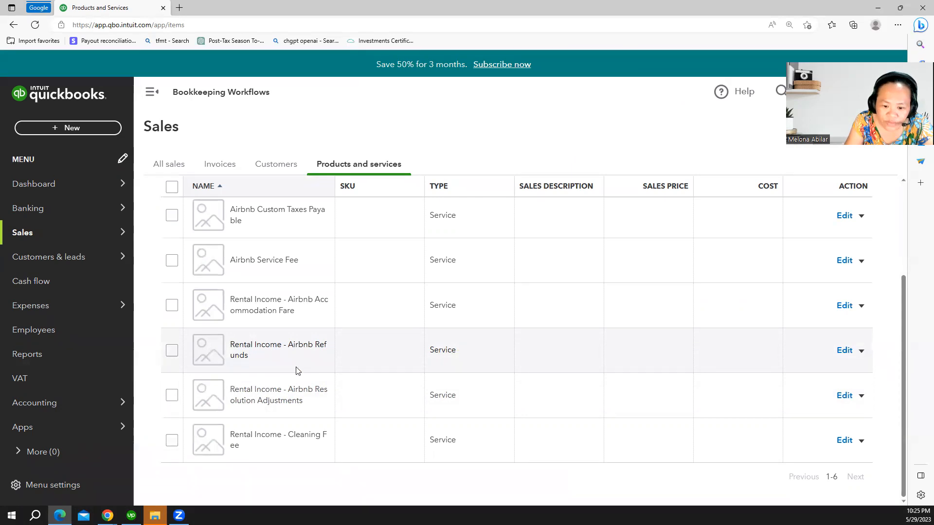
mouse_move(281, 409)
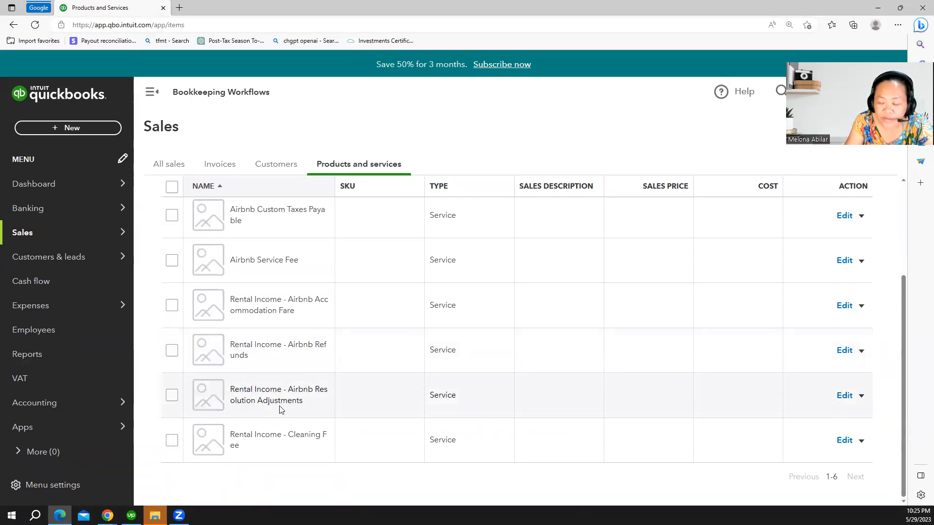
mouse_move(285, 402)
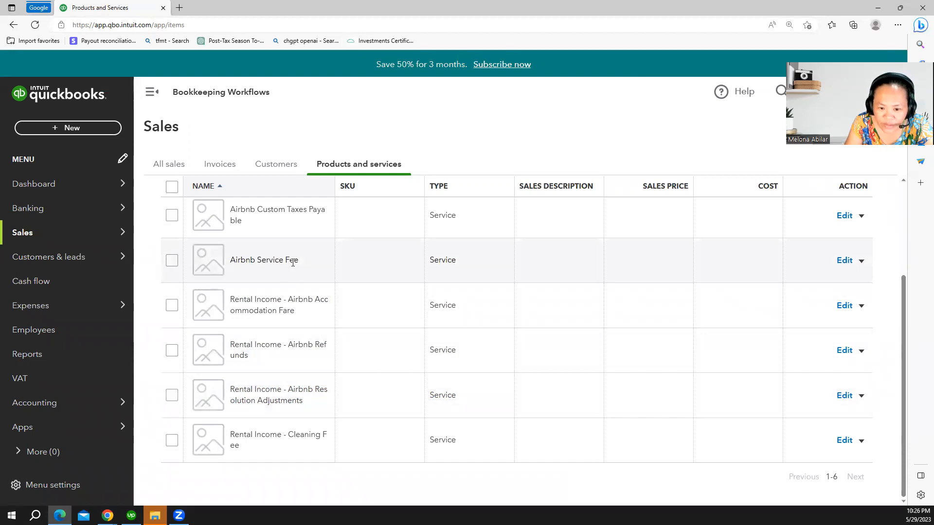
mouse_move(281, 272)
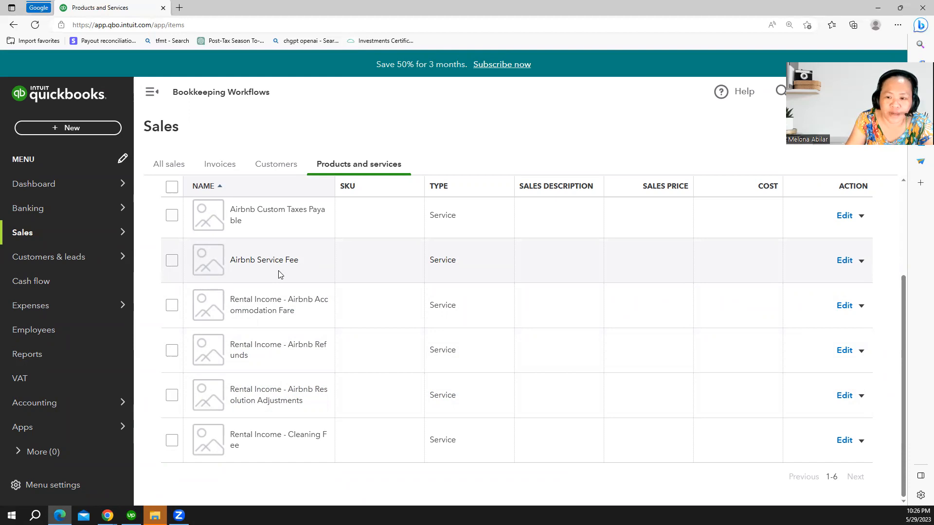
mouse_move(728, 277)
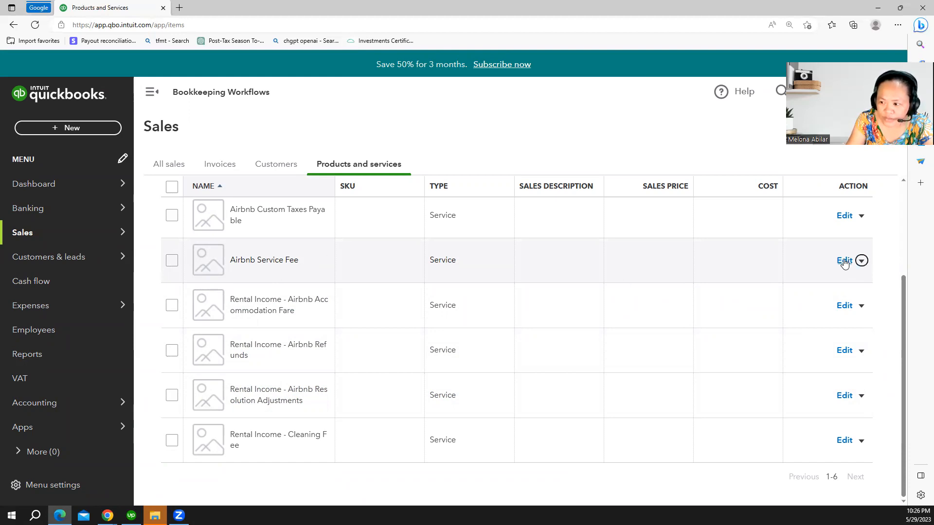
left_click(844, 260)
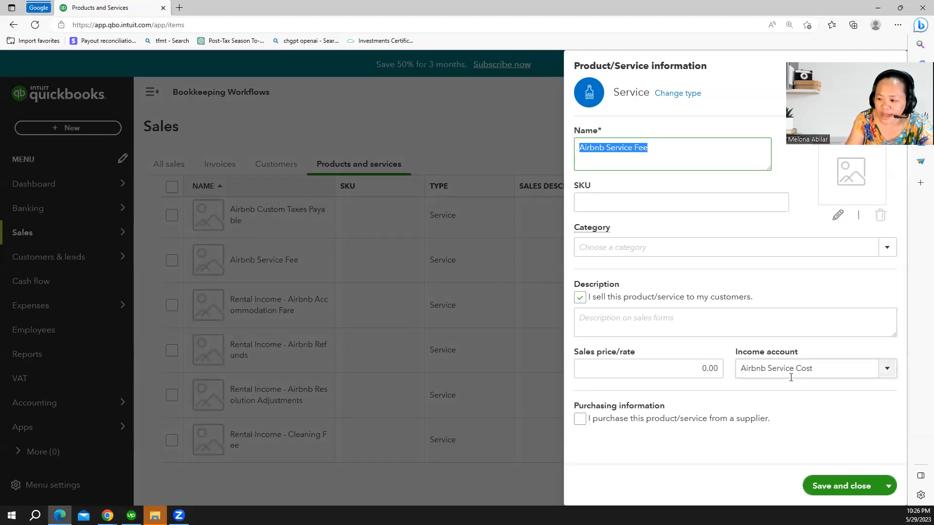
mouse_move(887, 368)
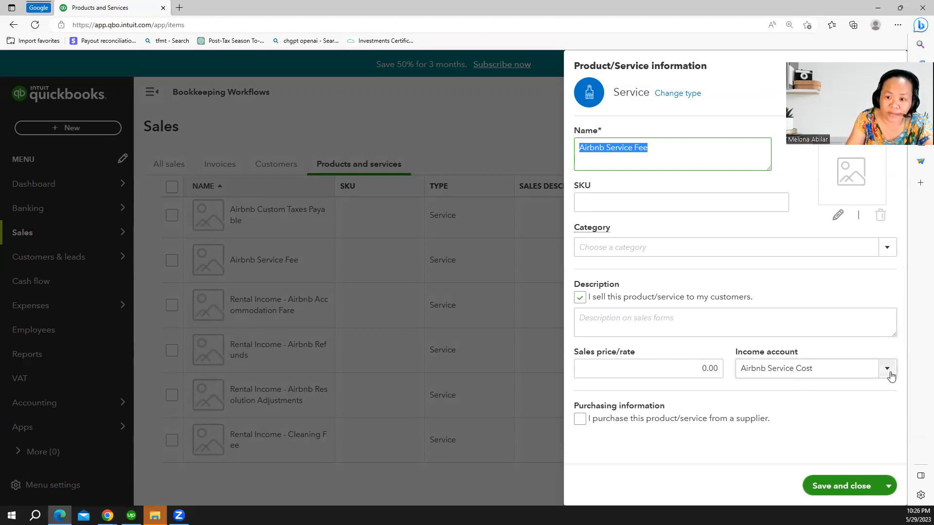
left_click(807, 368)
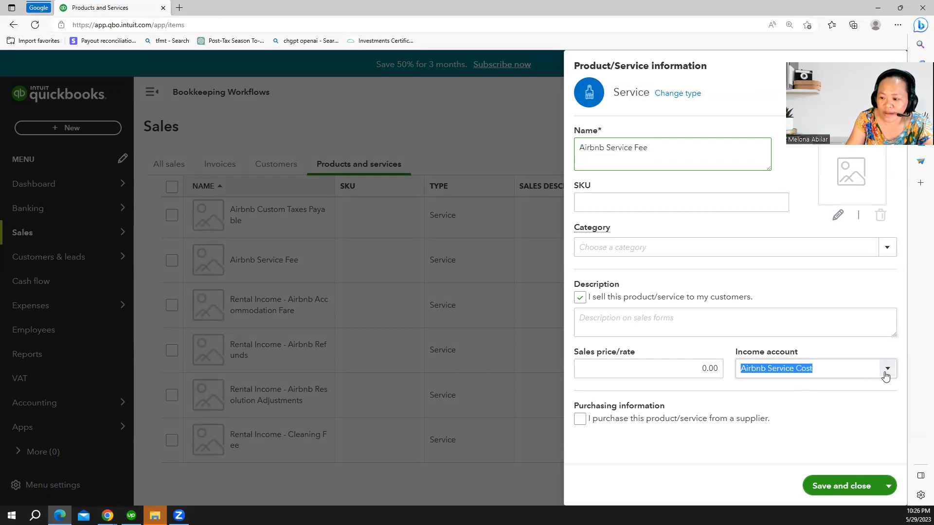
left_click(887, 368)
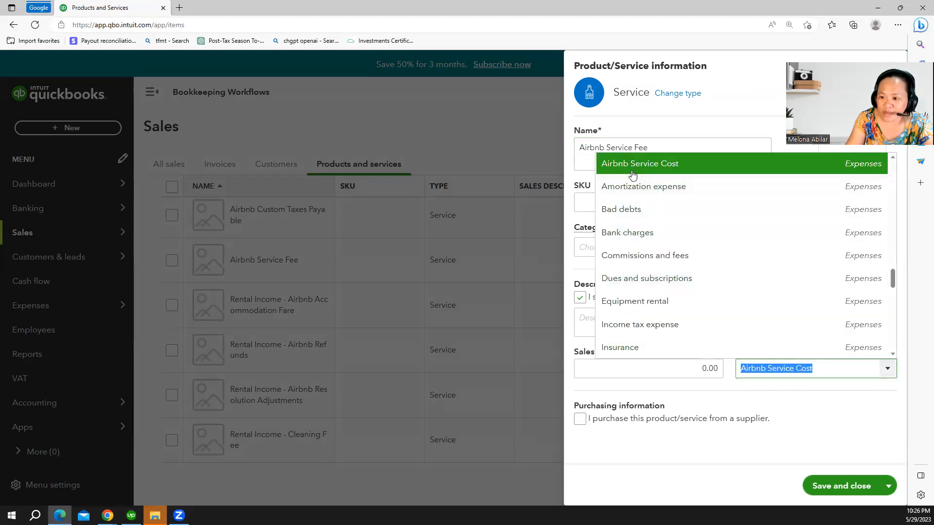
left_click(639, 164)
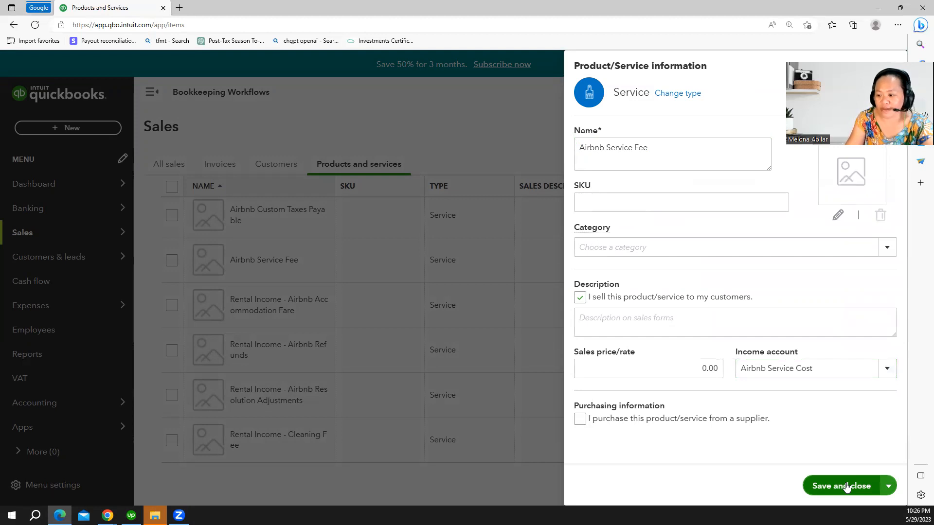
left_click(841, 486)
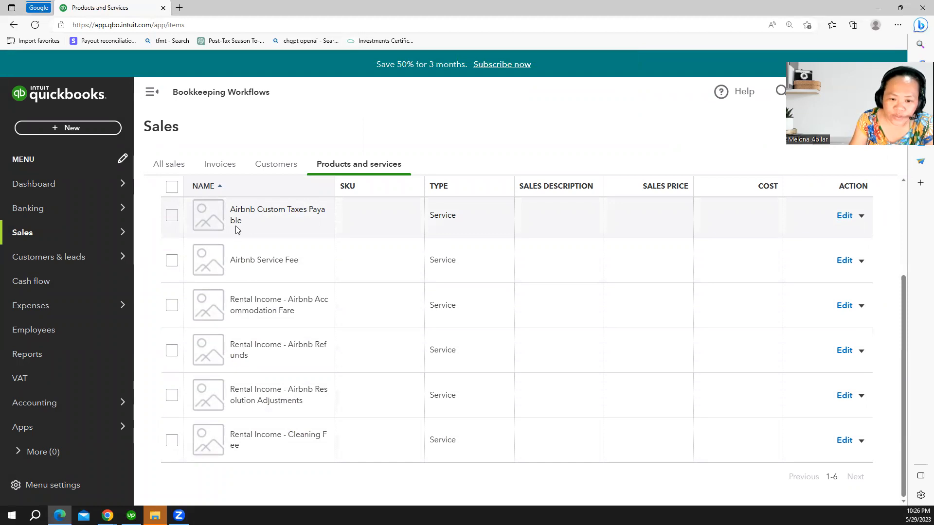
mouse_move(303, 221)
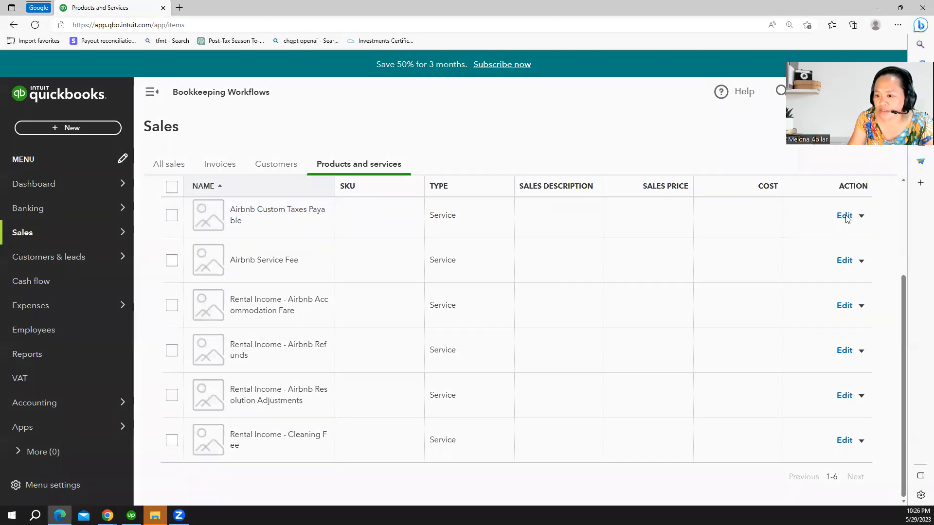
- Open the Airbnb Custom Taxes Payable service form for editing
left_click(844, 216)
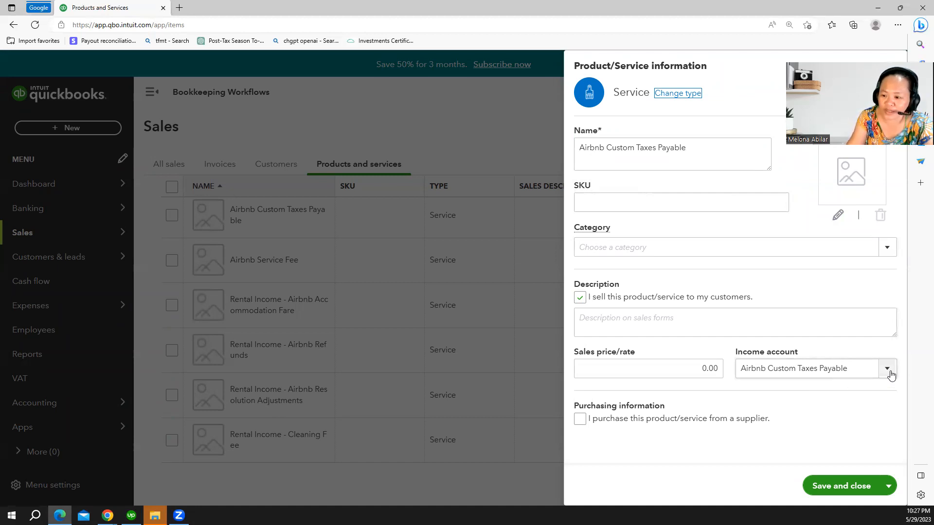
- Choose the Airbnb Custom Taxes Payable - USD liability account and save the service
left_click(887, 369)
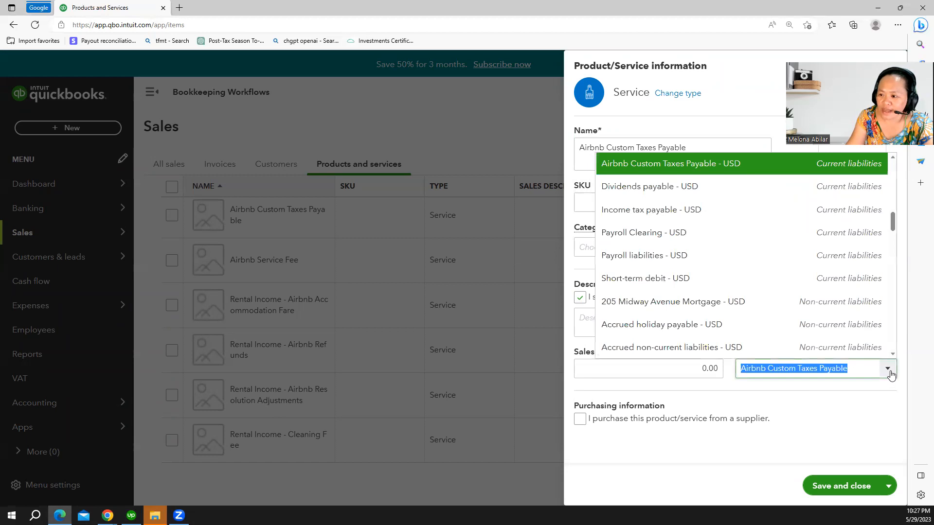
mouse_move(825, 174)
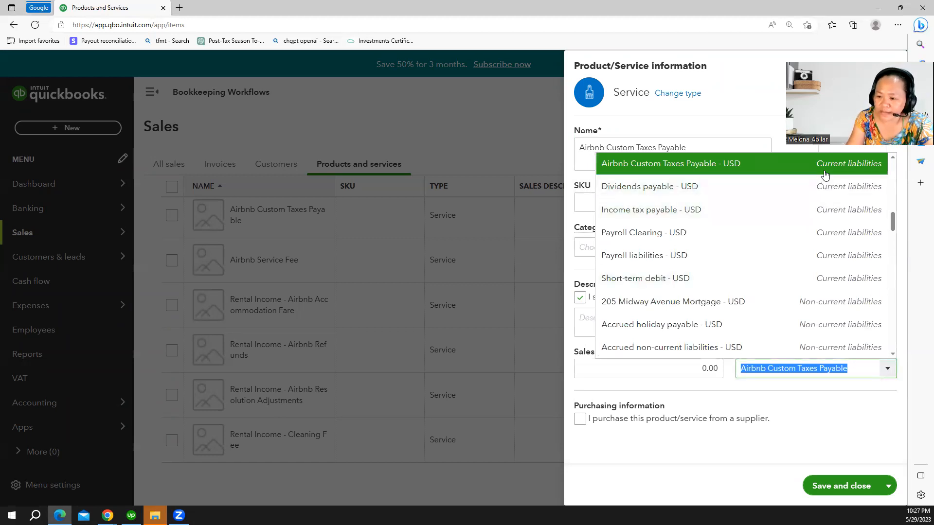
mouse_move(605, 170)
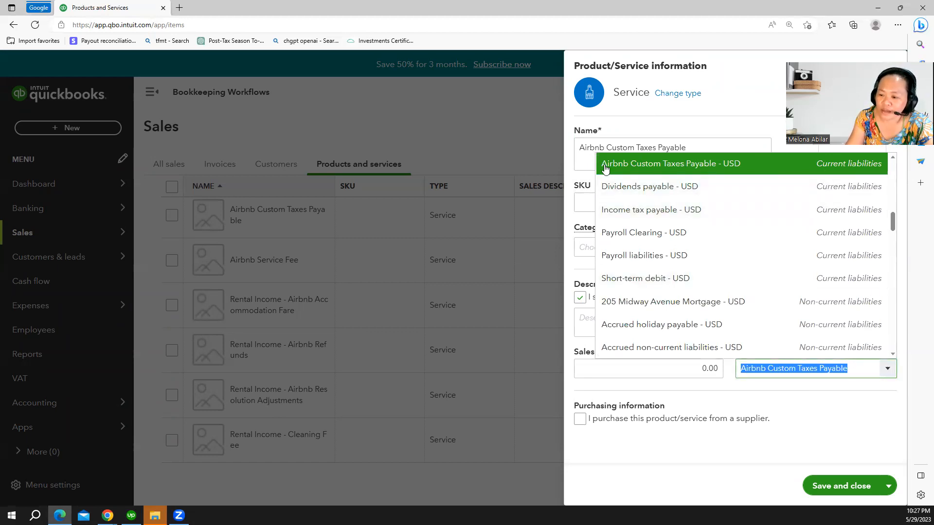
mouse_move(685, 168)
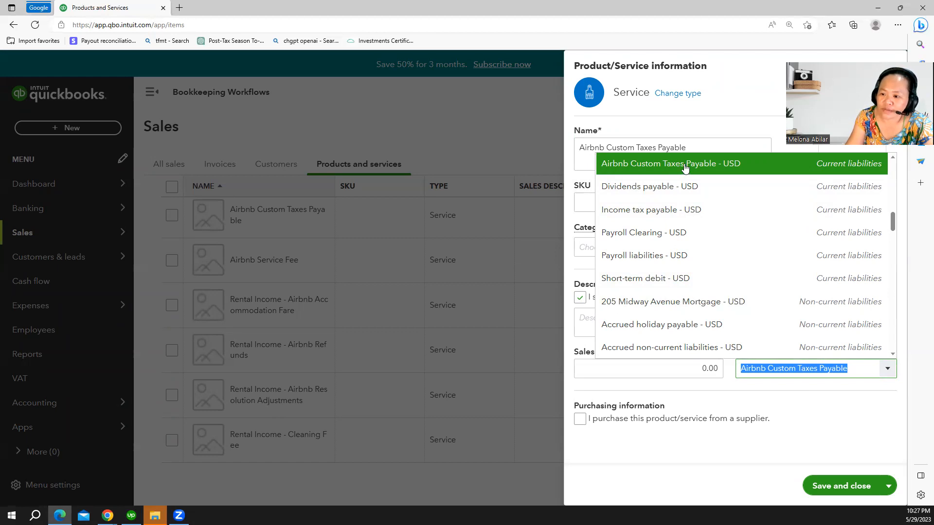
left_click(685, 163)
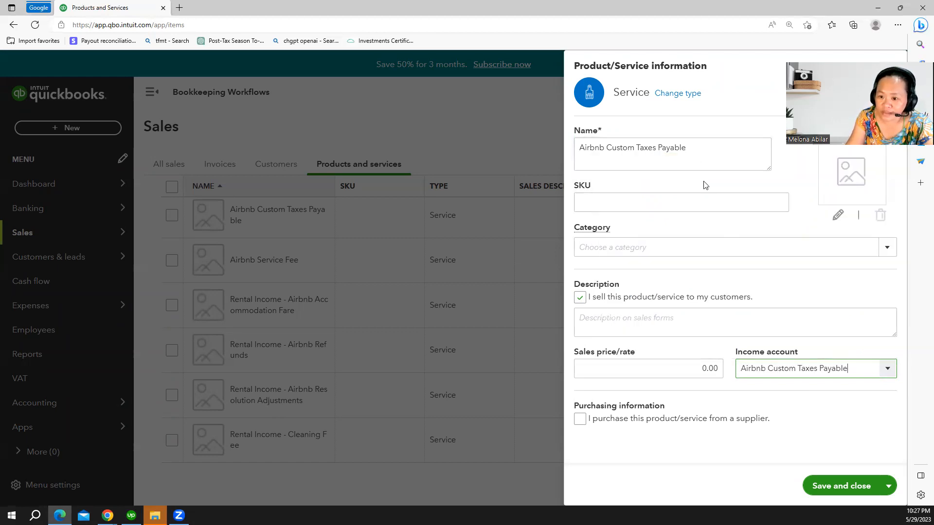
mouse_move(720, 461)
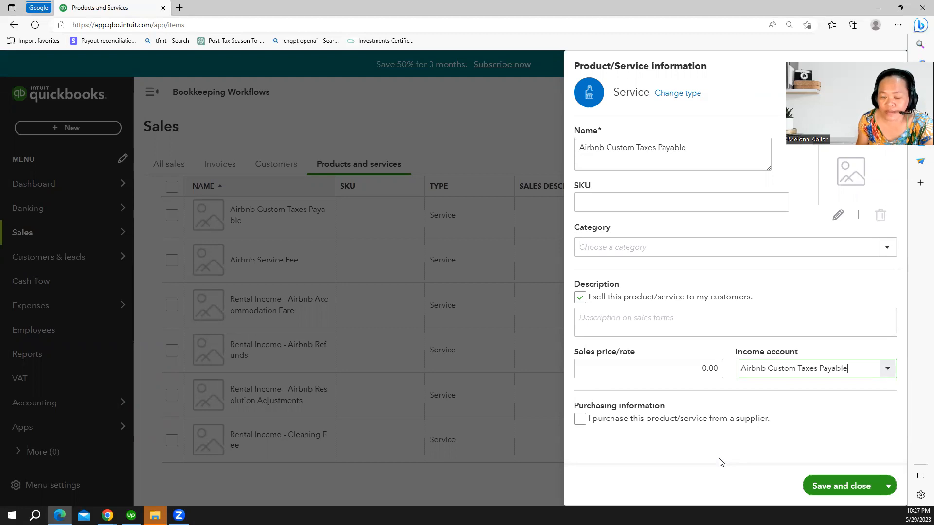
mouse_move(711, 428)
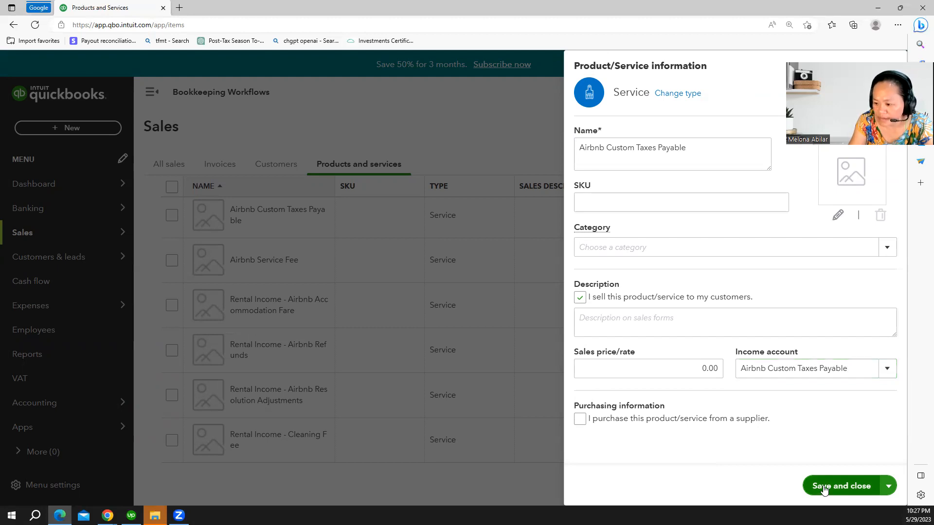
left_click(843, 485)
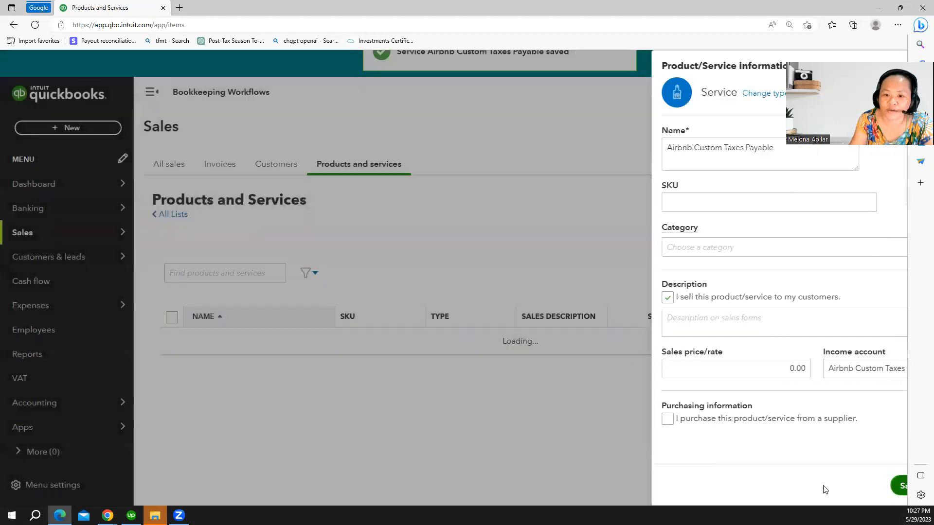
left_click(900, 485)
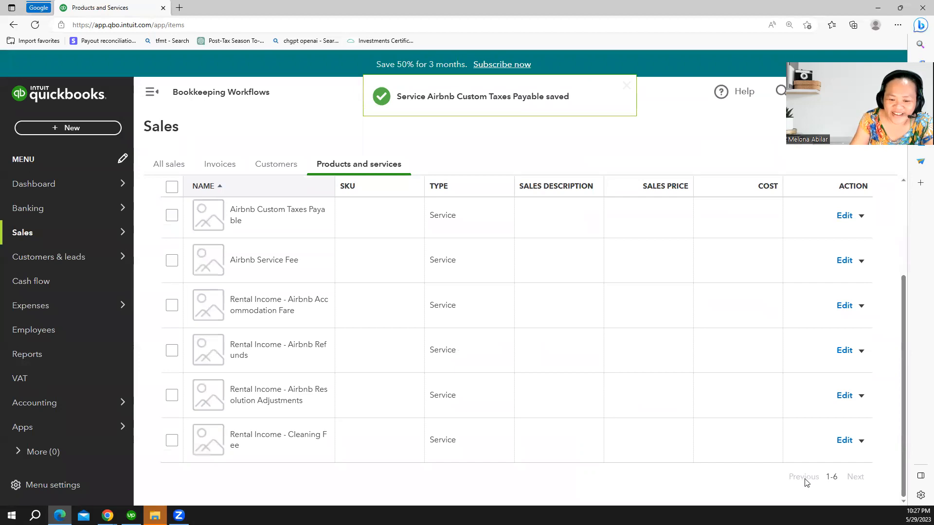
mouse_move(801, 481)
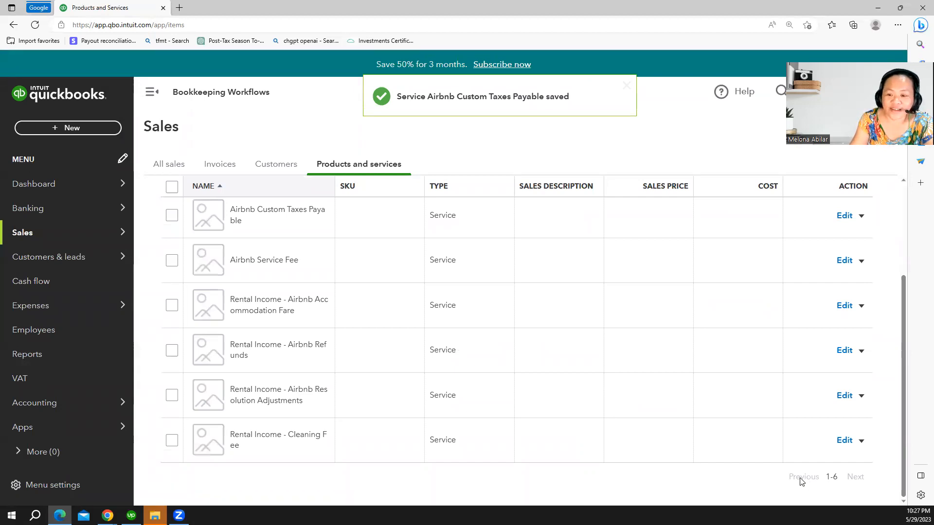
left_click(626, 86)
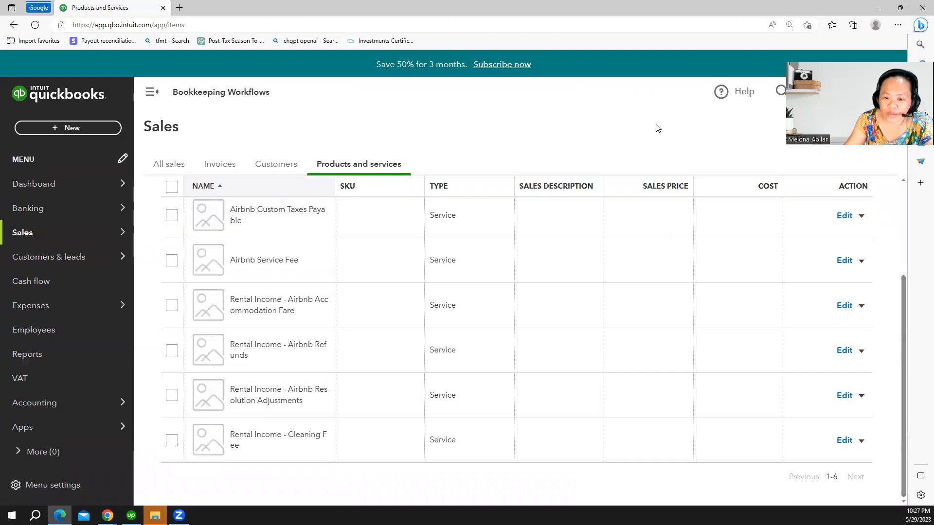
mouse_move(426, 420)
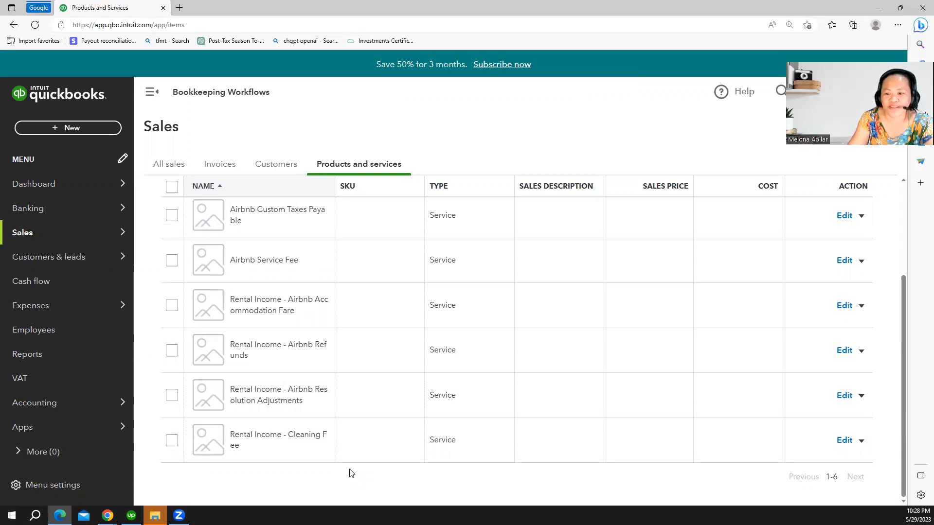
mouse_move(391, 414)
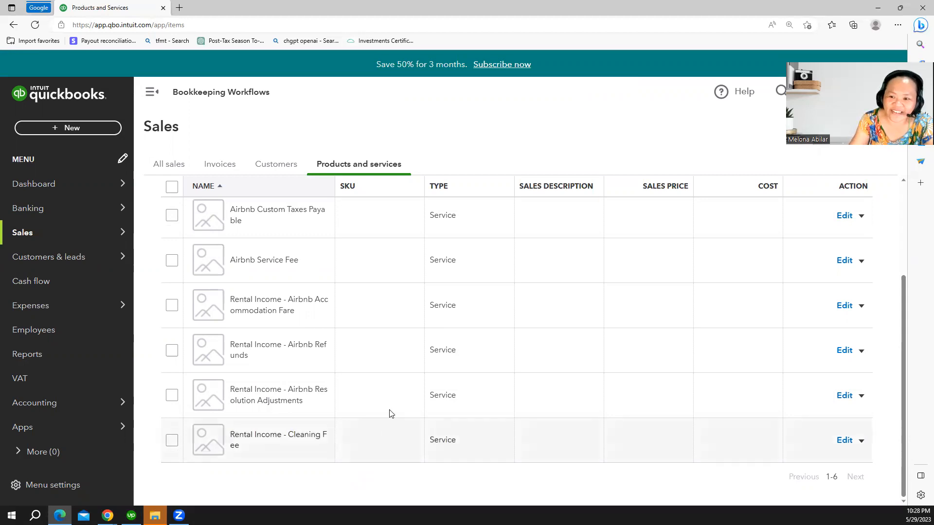